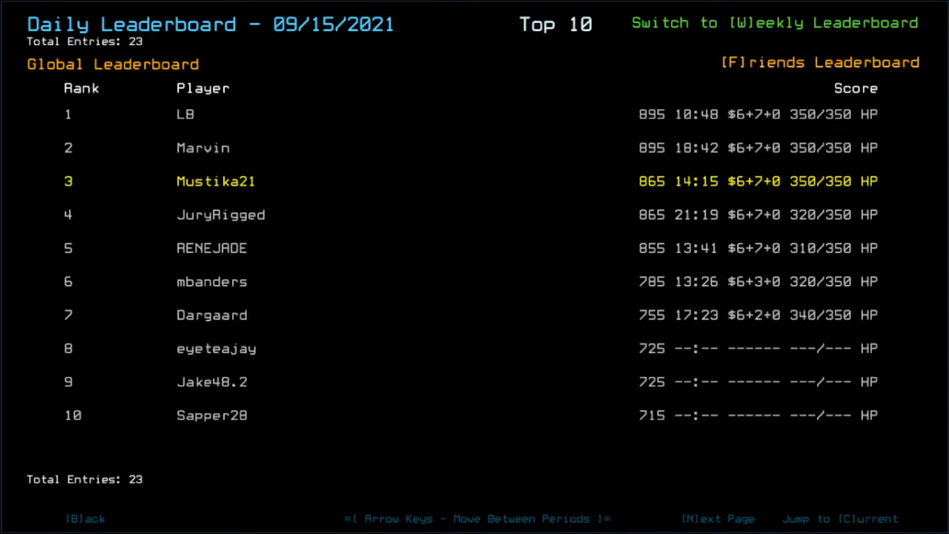
mouse_move(601, 204)
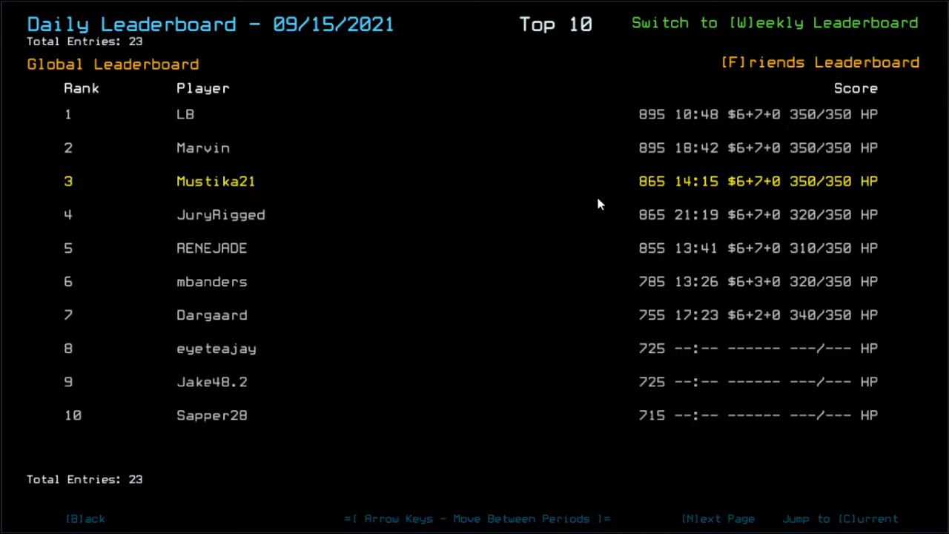
mouse_move(619, 214)
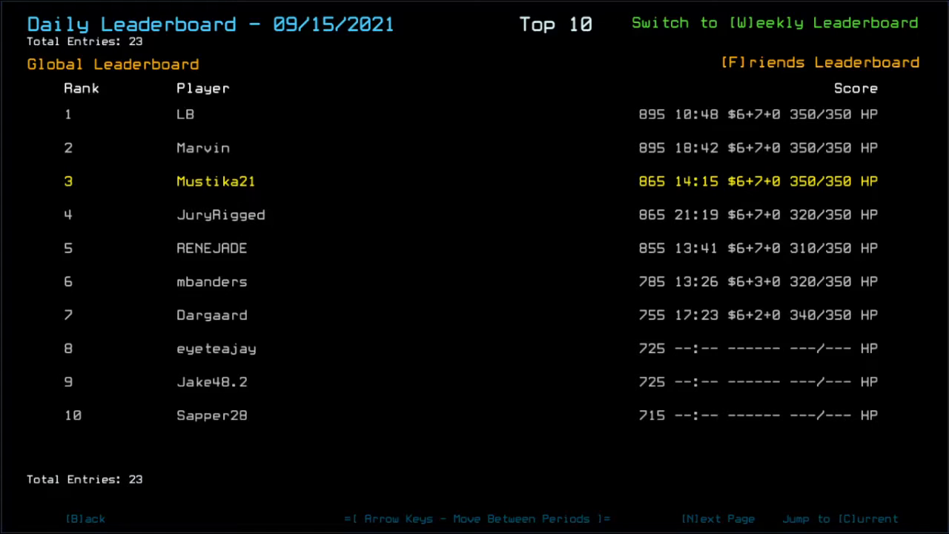
- Back out of the Daily Leaderboard and start the daily salvage mission at docking room r2
click(819, 61)
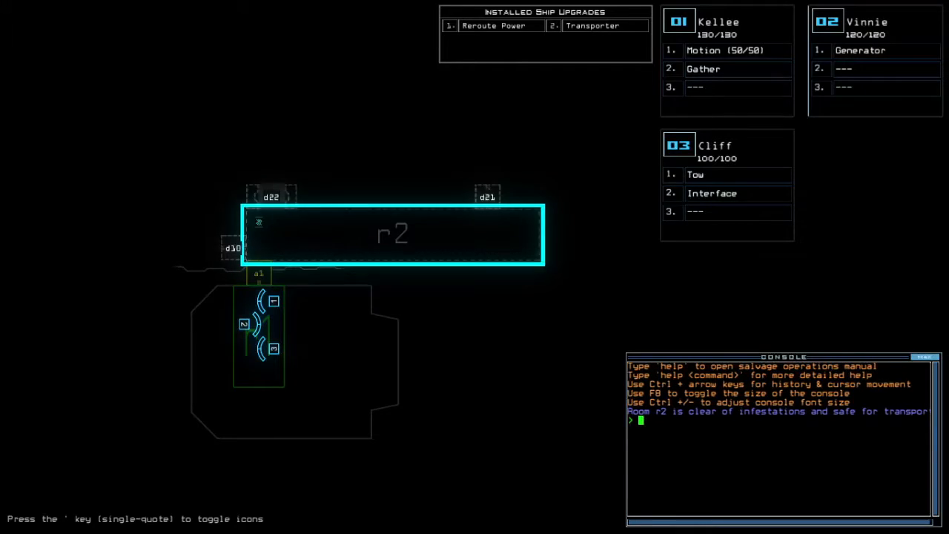
- Show the Medical A derelict's status report and swap to drone camera view
key(Escape)
text(swap)
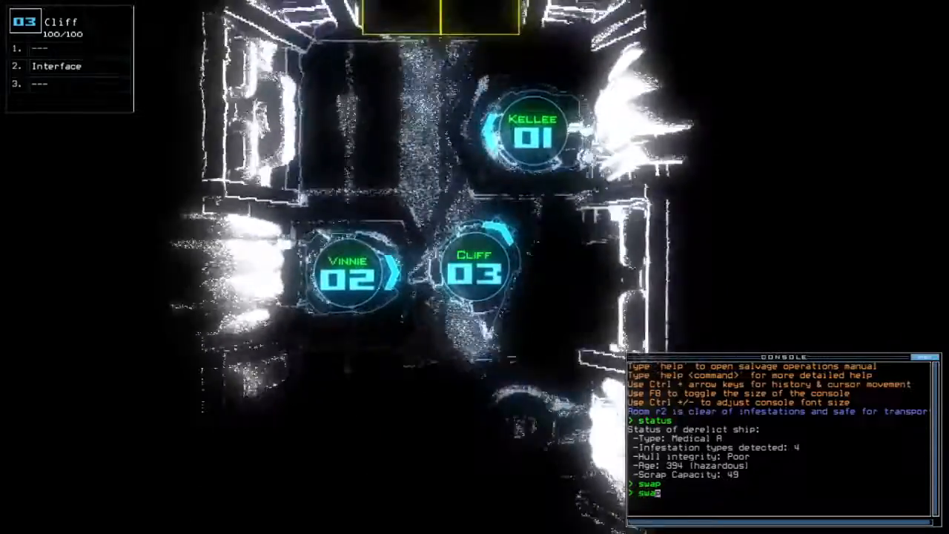
- Swap Stealth and Gather onto Cliff, then command door d22 open
key(Return)
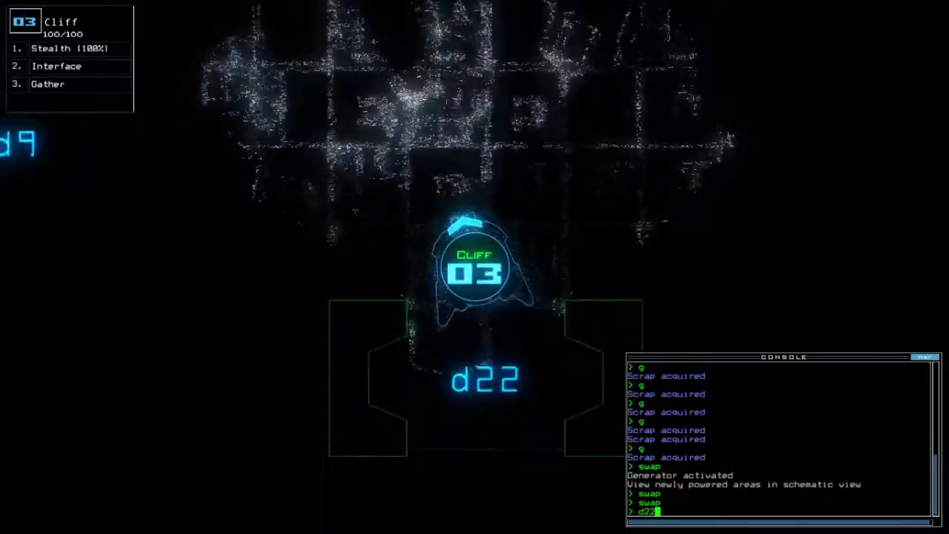
key(Return)
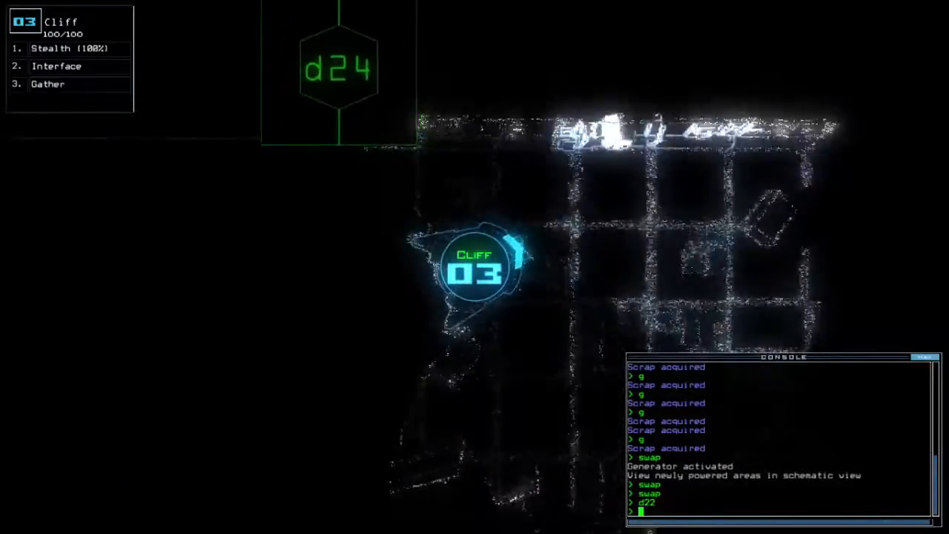
- Run 'st;d' to cloak Cliff in stealth and open the next door
text(st;d)
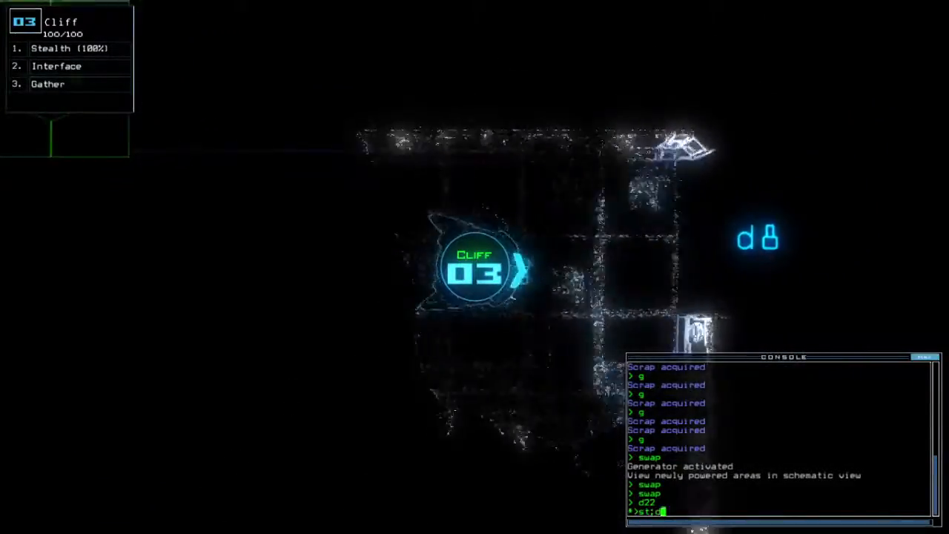
key(Return)
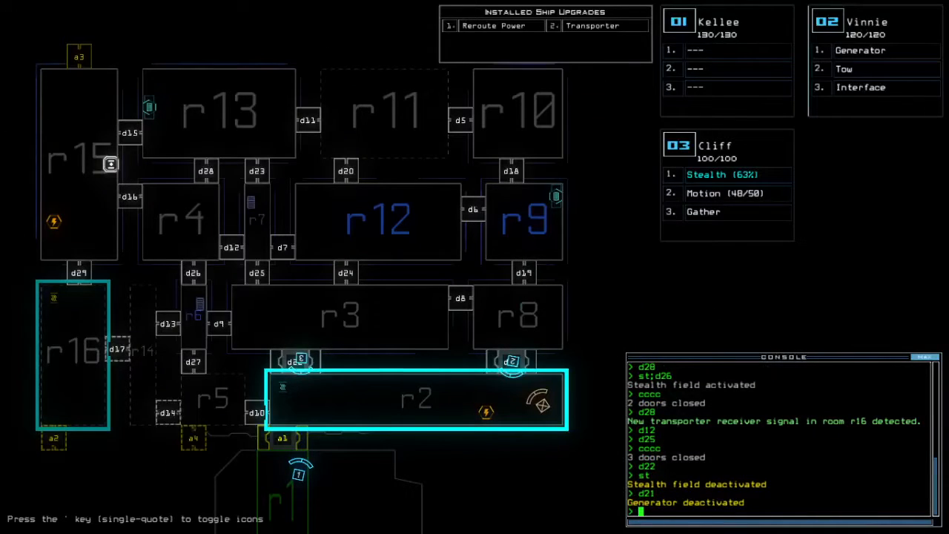
- Follow into r13, reroute drones via r2, r3, r12, r11, and redock at the airlock
text(f r13)
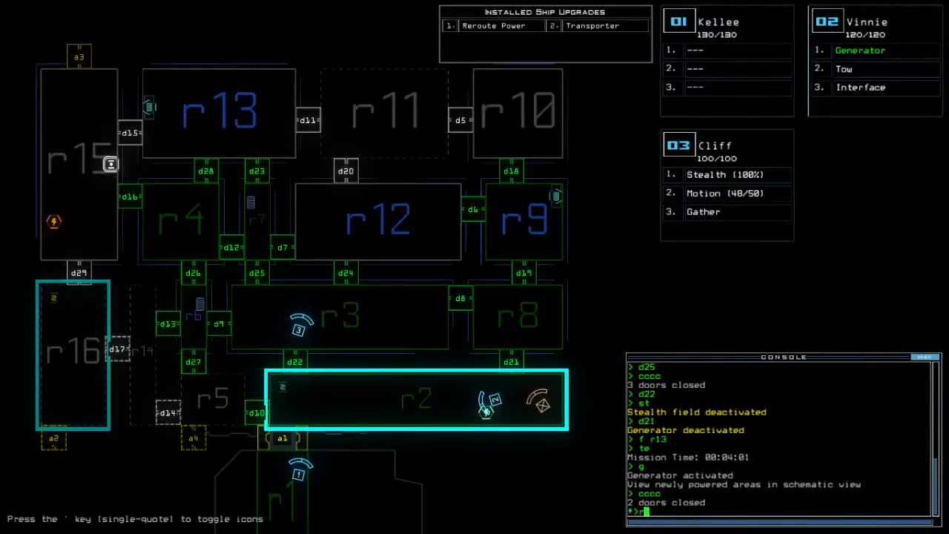
text(reroute r2 r3 r12 r11)
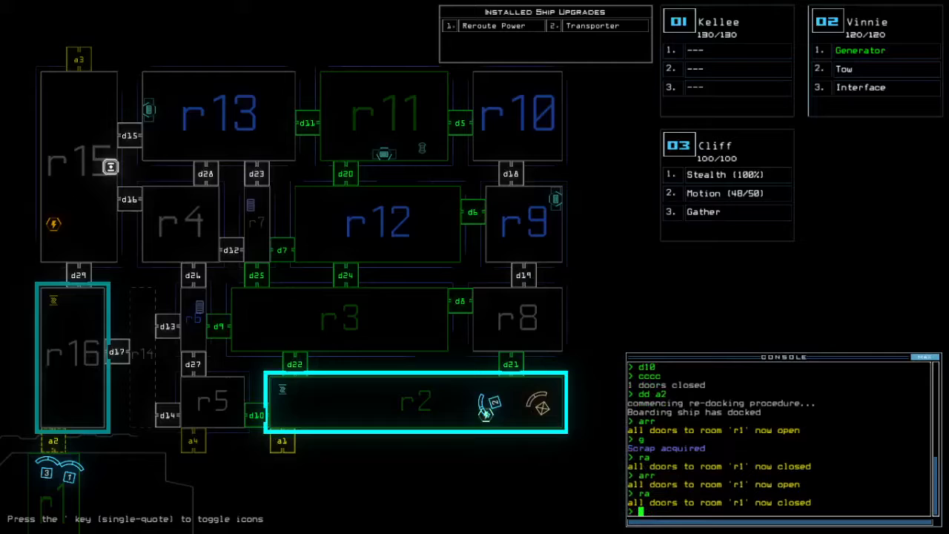
text(dd a)
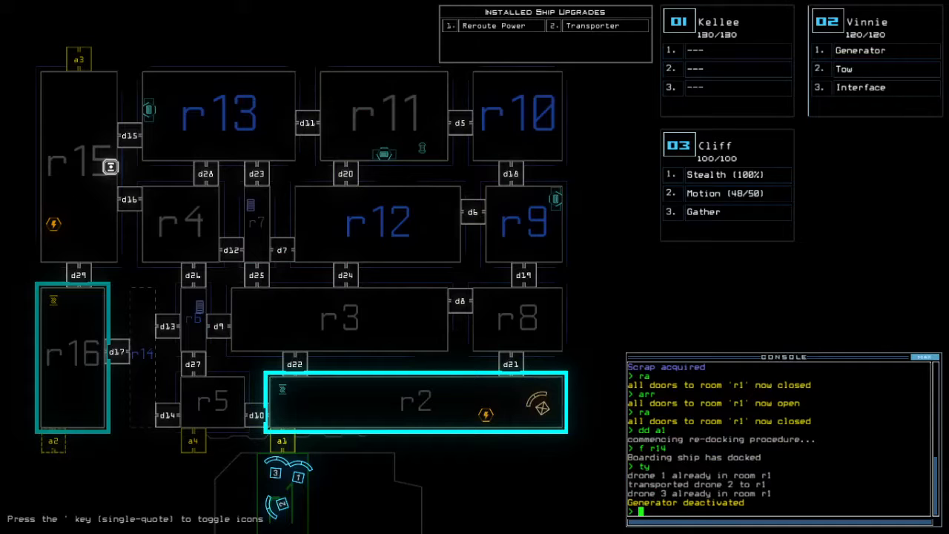
mouse_move(627, 255)
text(arr)
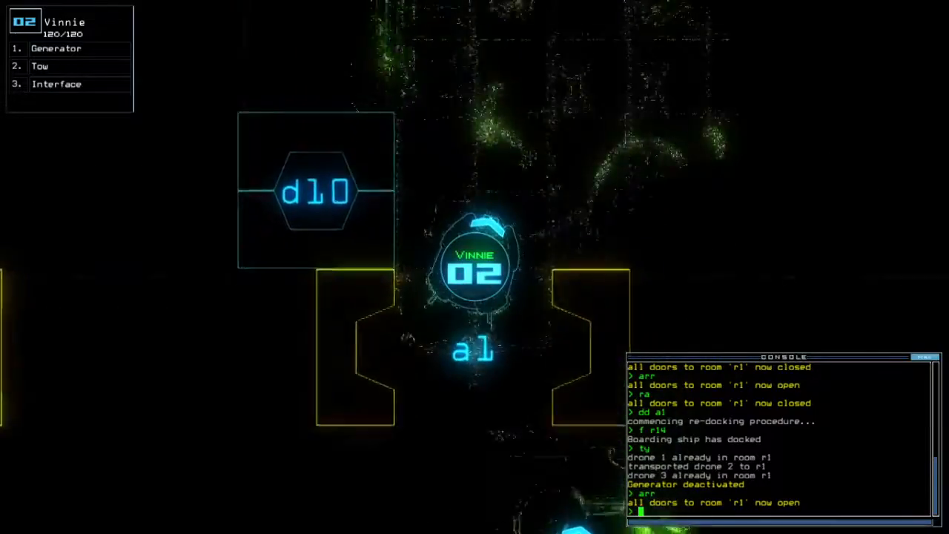
- Have drone 2 ('te') reactivate the generator after reopening r1's doors
text(te r2 r5)
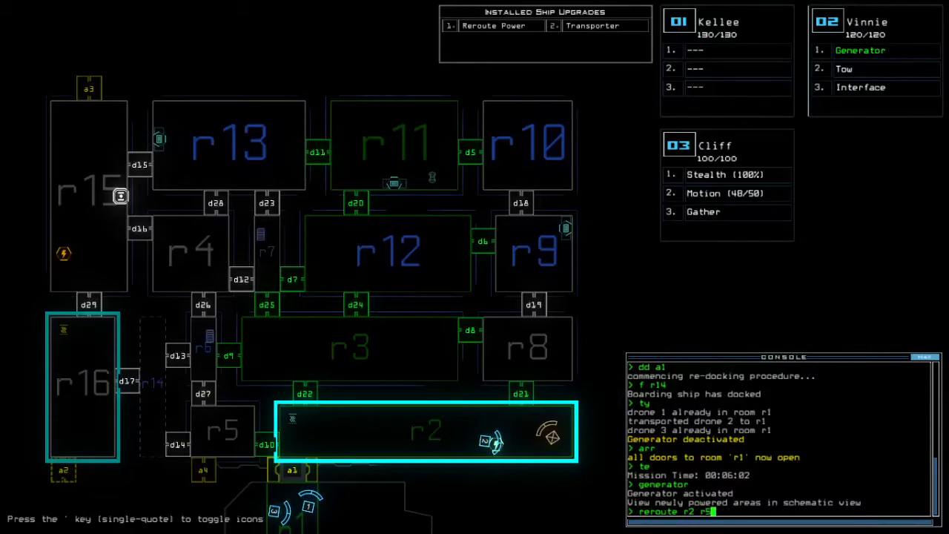
- Move drones through r14 to r16 and vent r16 to space via airlock a2
text(r14 r16)
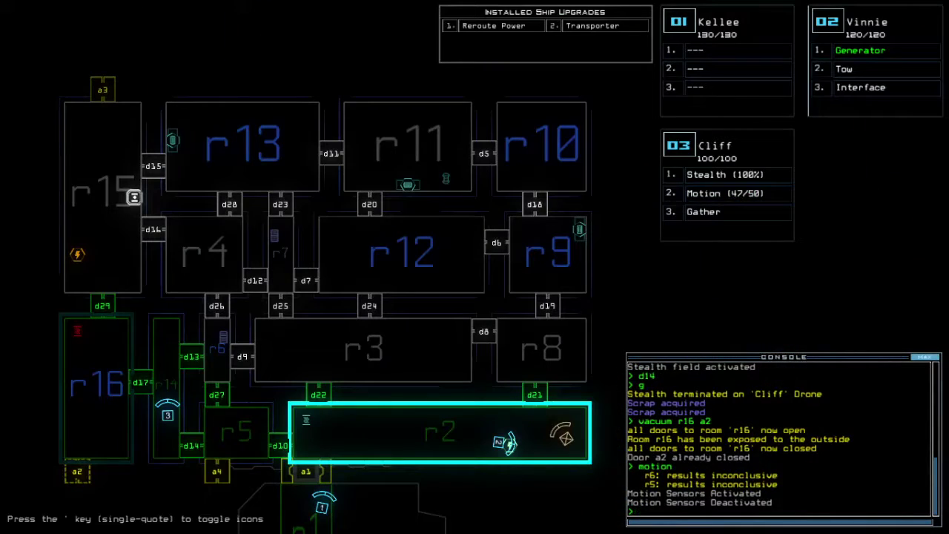
text(d)
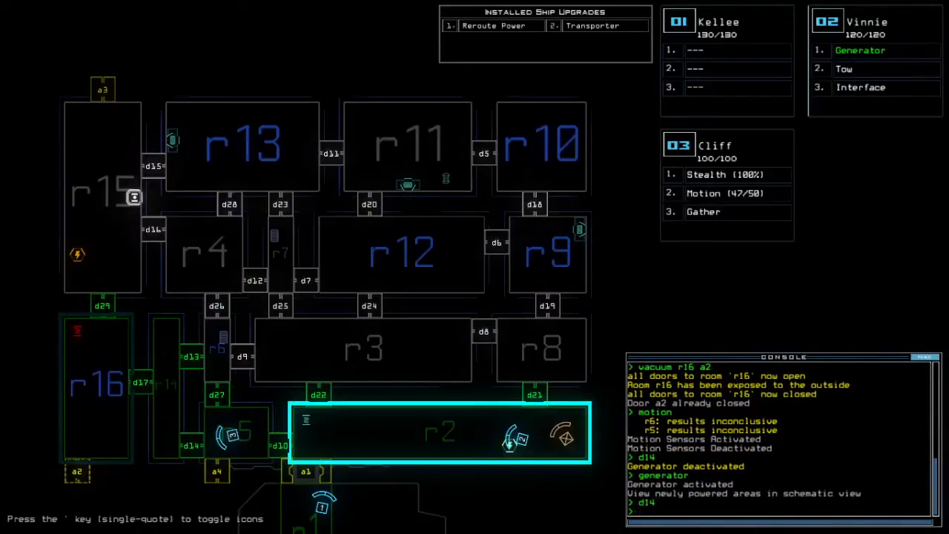
text(open r16;a2;d29 d17)
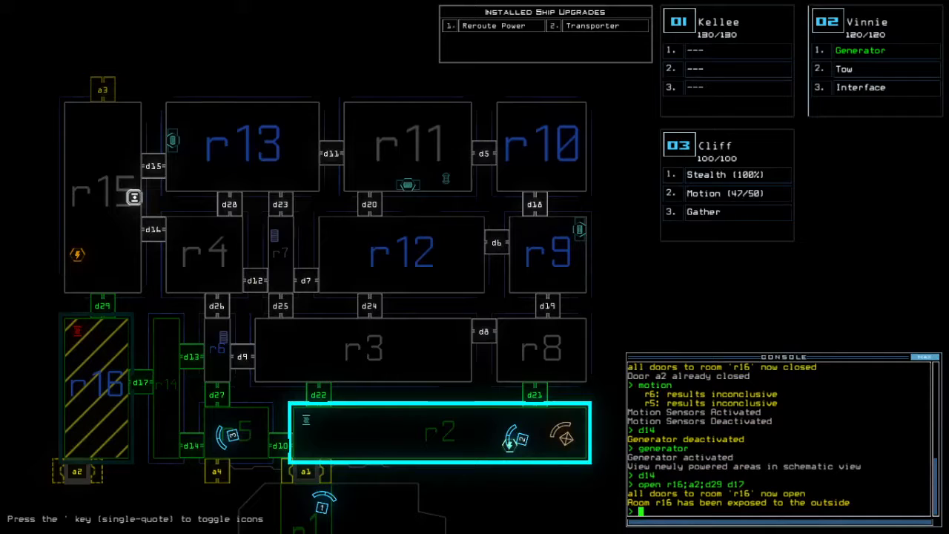
- Open airlock a2 and door d17 so radiation floods room r16
text(a2 d17)
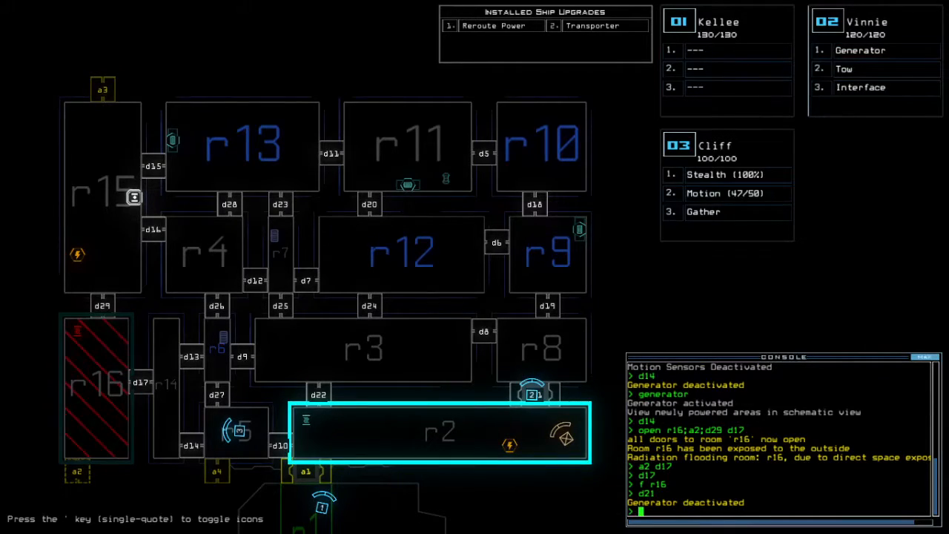
- Gather remaining scrap, flood r14 with radiation, and transport all drones back to r1
text(te)
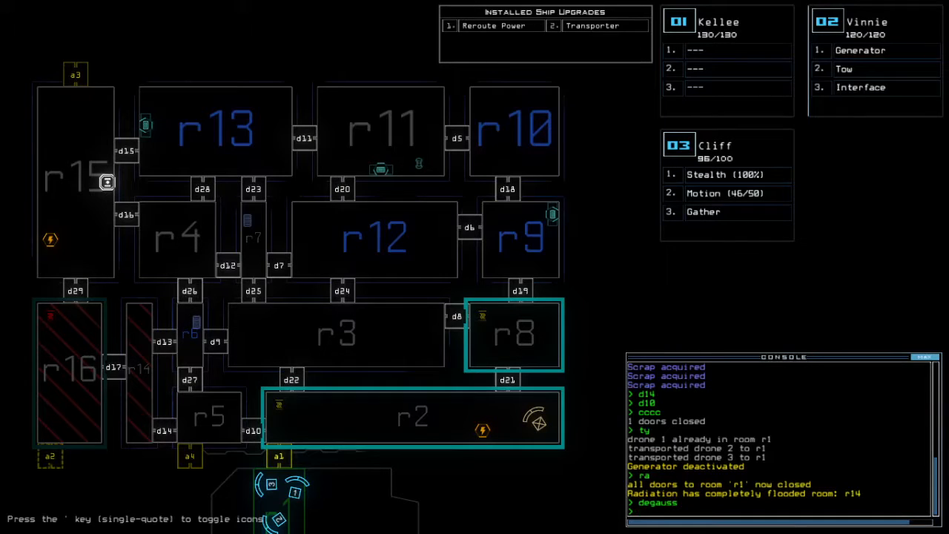
- Depart the derelict with 'out' and dismiss the 966-point Daily Challenge Score
text(ou)
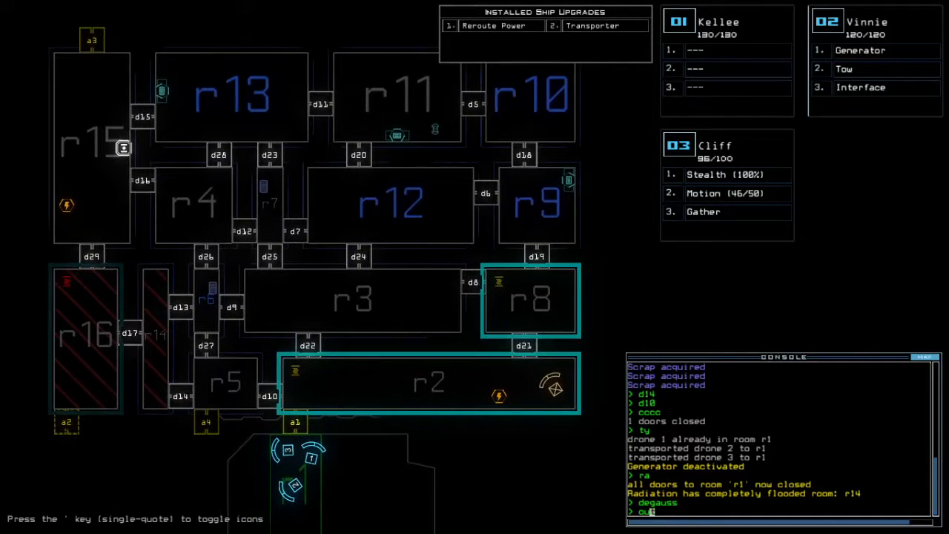
key(Return)
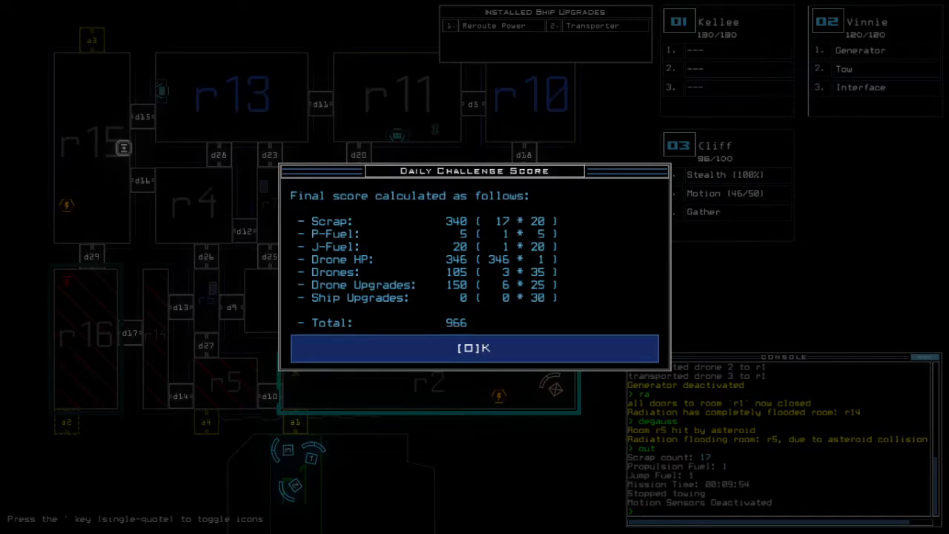
click(474, 347)
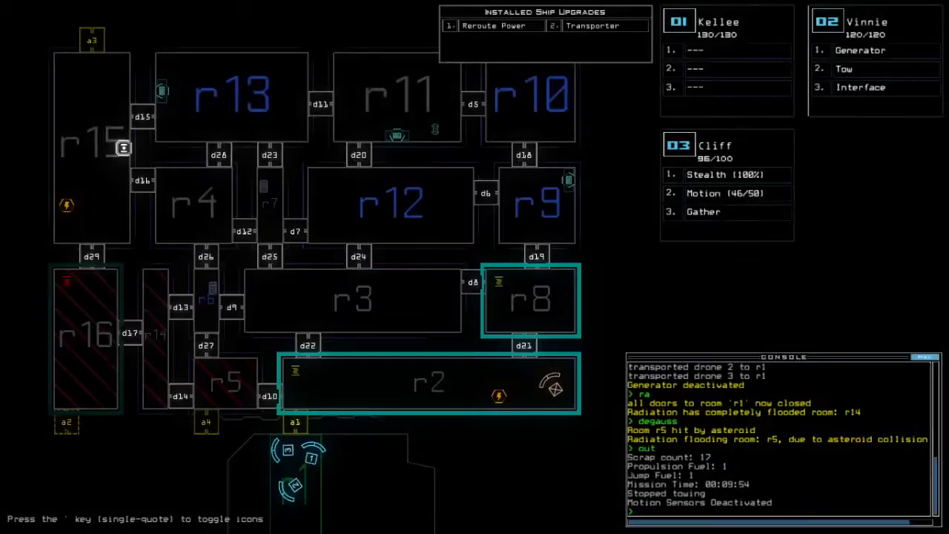